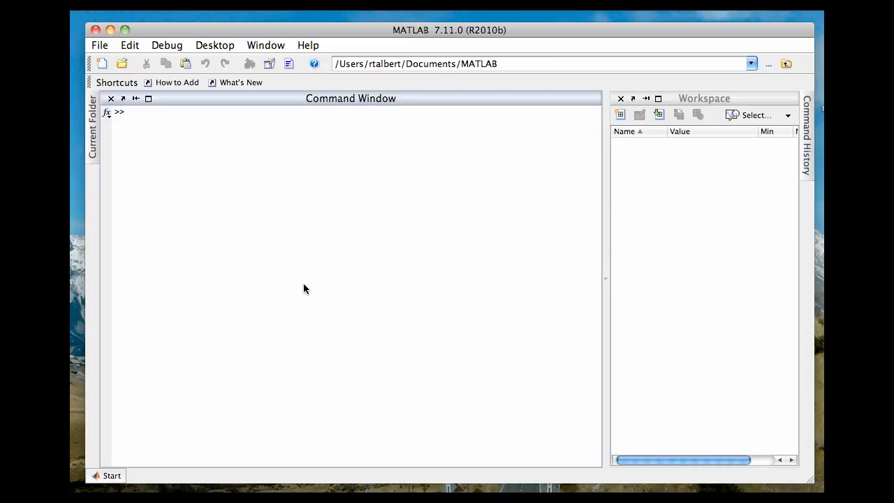
Open the pol2cart documentation page with the doc command
type("doc")
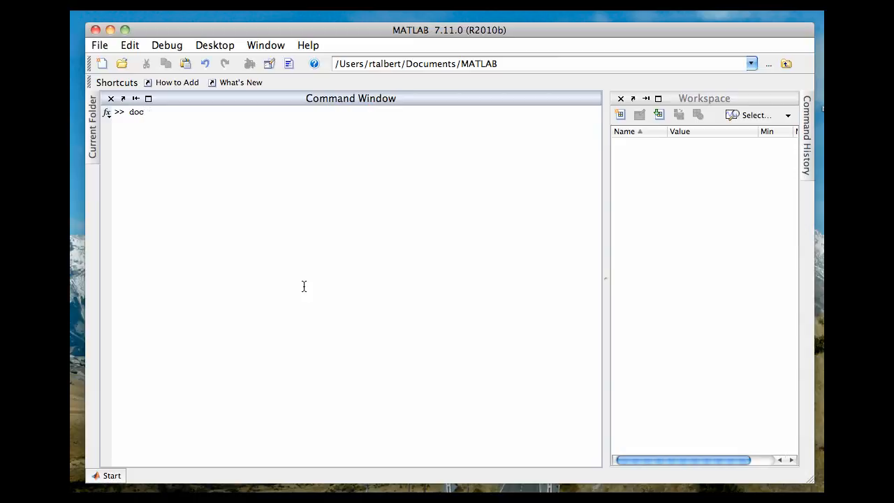
type("car")
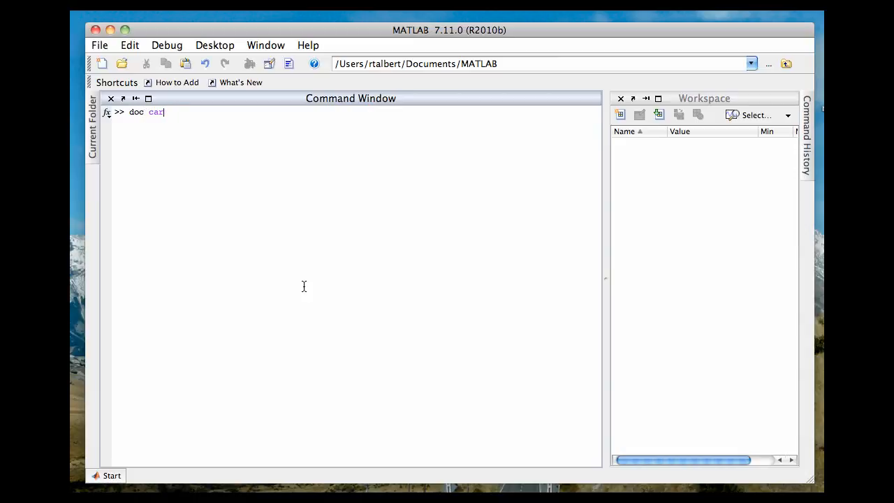
type("pol2cart")
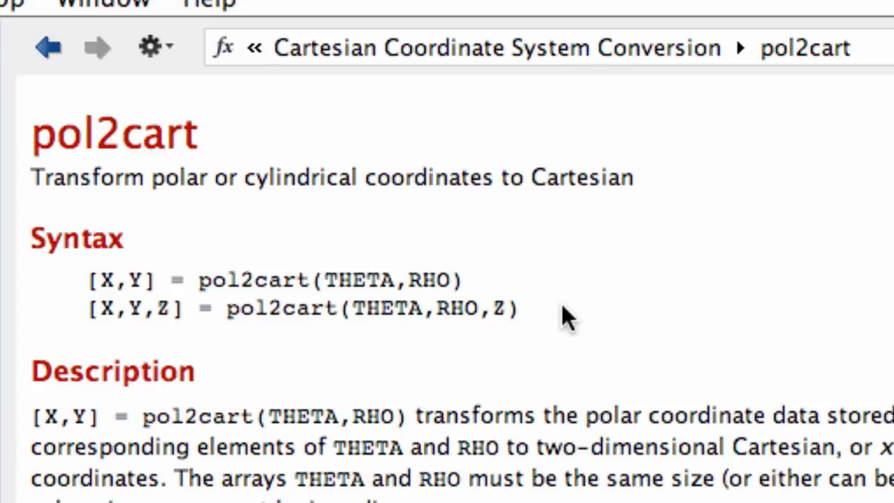
mouse_move(165, 325)
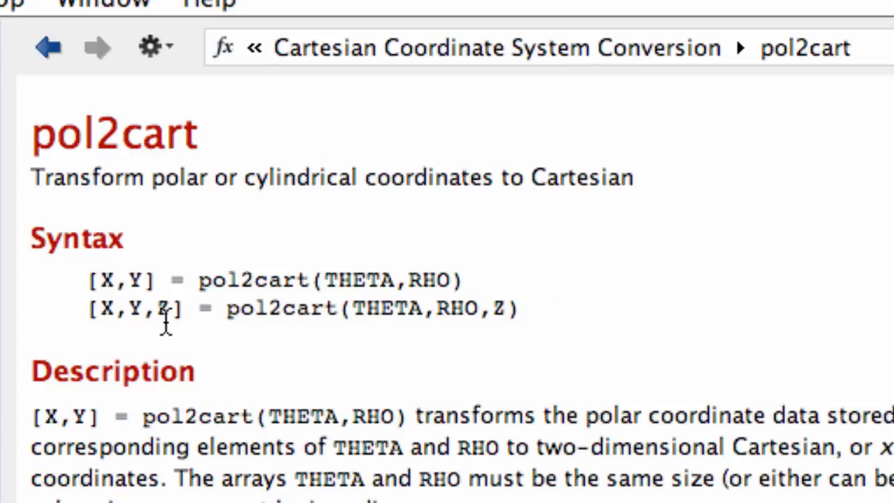
mouse_move(105, 359)
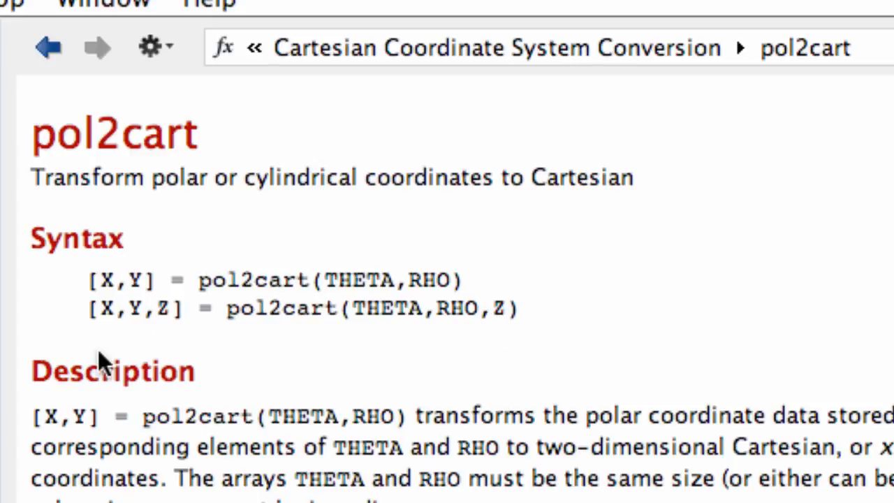
mouse_move(159, 327)
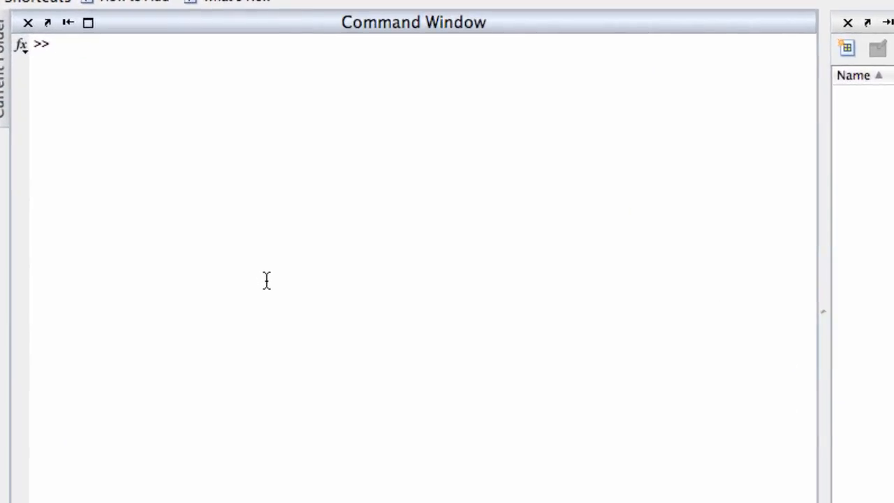
Run [x,y,z] = pol2cart(pi/2, 3, 5) to get the Cartesian coordinates
type("[")
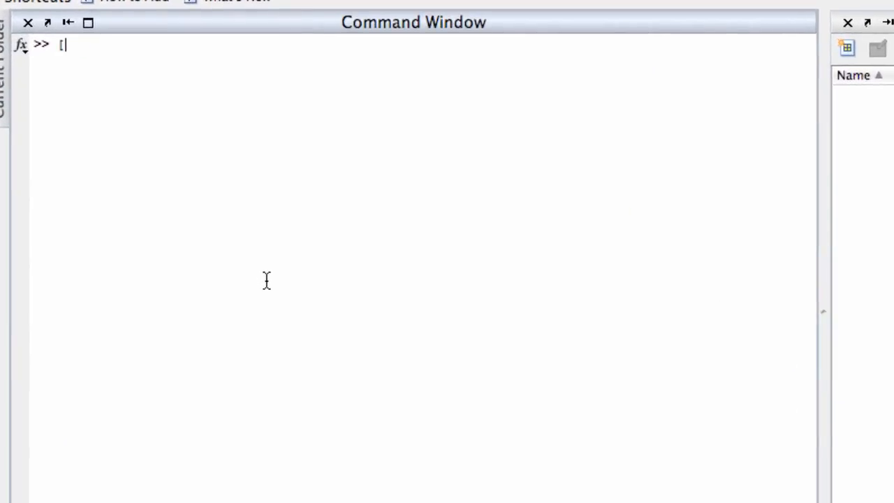
type("x,y,")
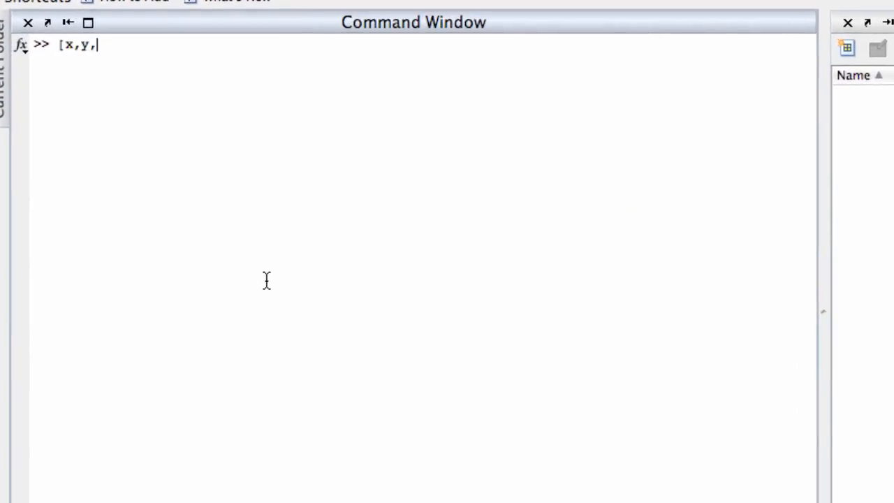
type("z] =")
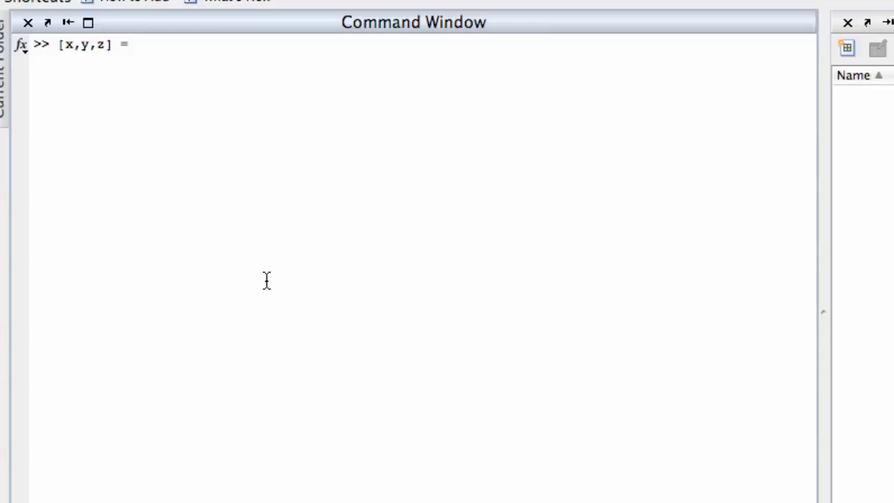
type("pol2cart")
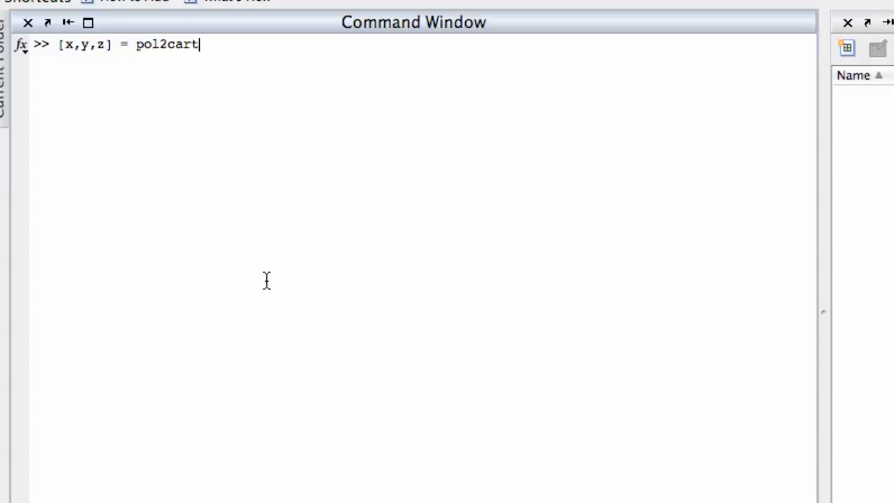
type("(")
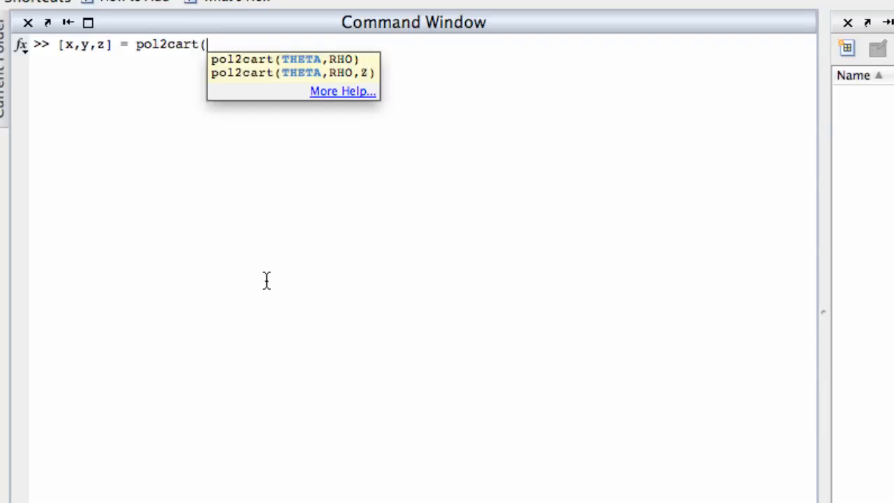
type("pi/2")
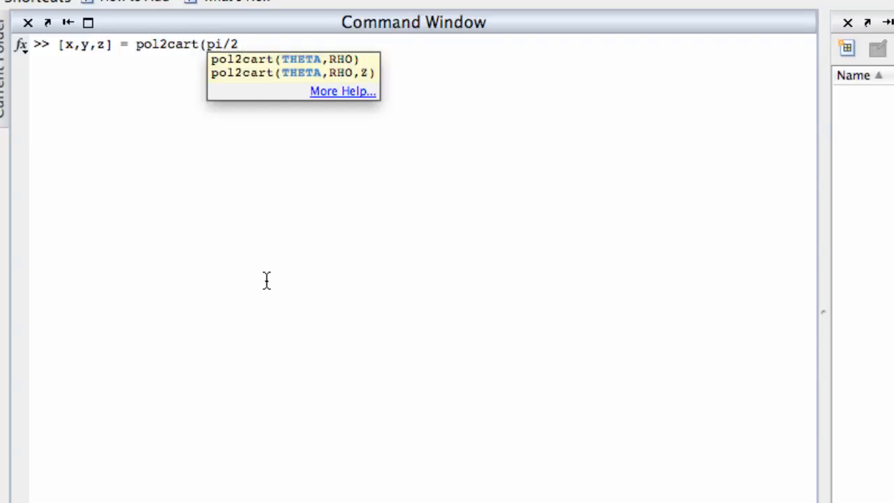
type(",")
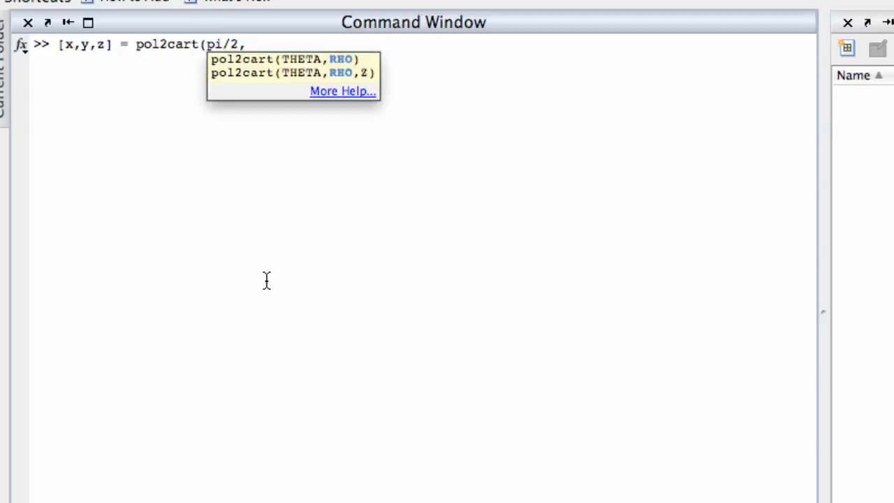
type("3,")
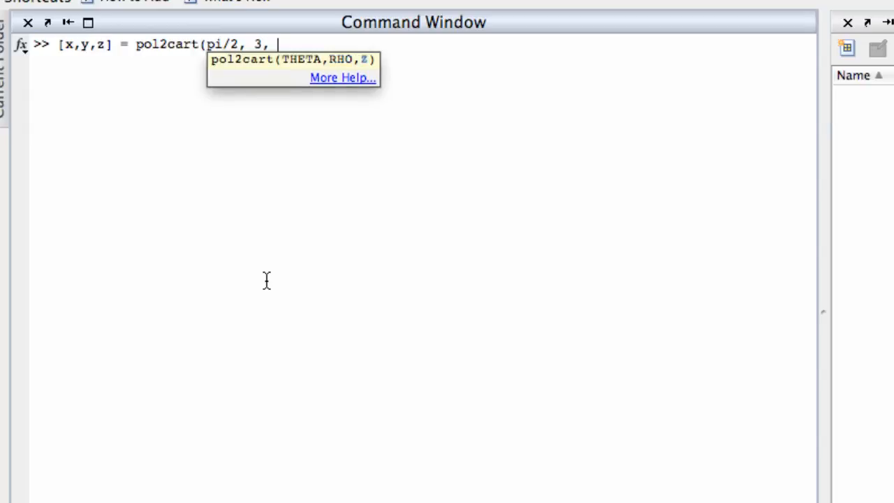
key("Return")
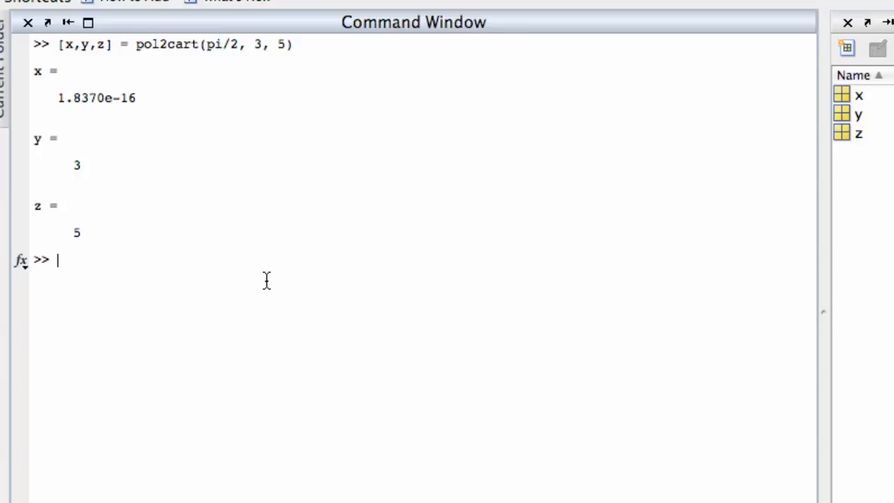
mouse_move(258, 263)
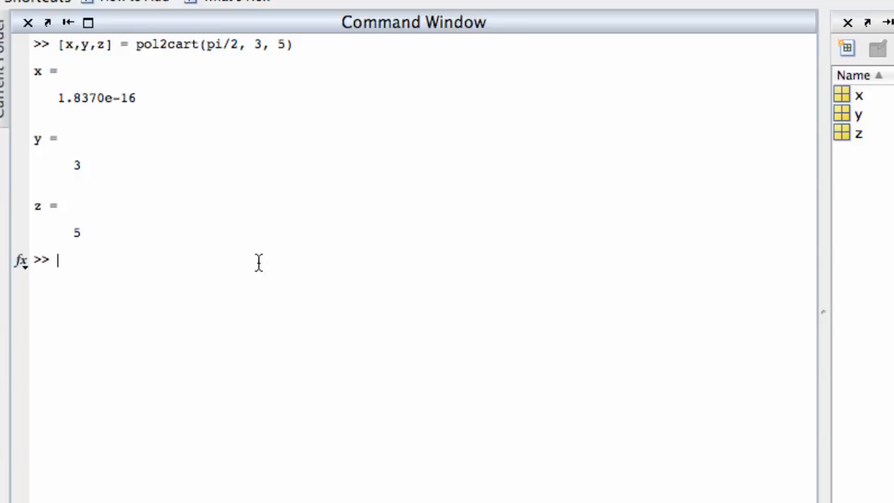
mouse_move(143, 162)
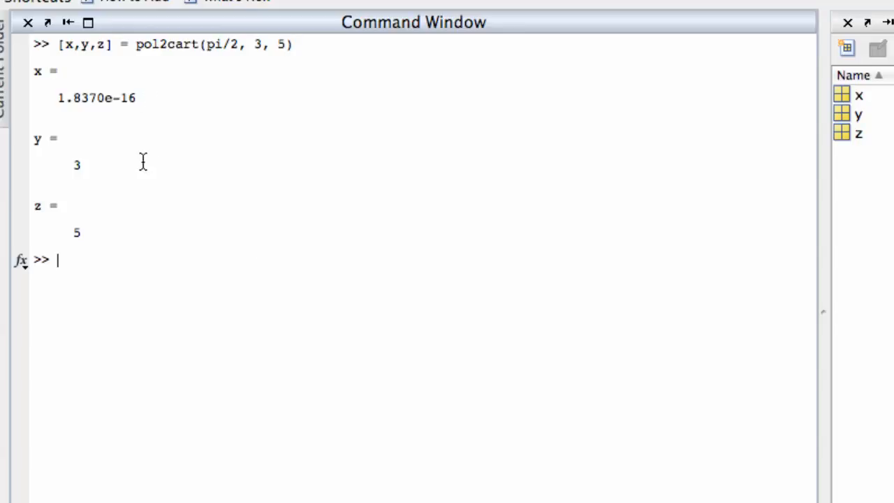
mouse_move(145, 255)
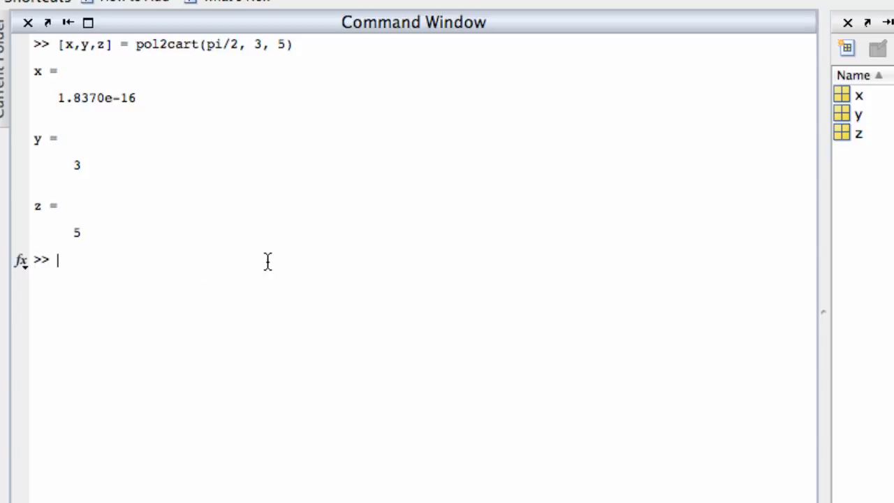
Run [theta, r, z] = cart2pol(2, -1, 3) to get the cylindrical coordinates
type("[")
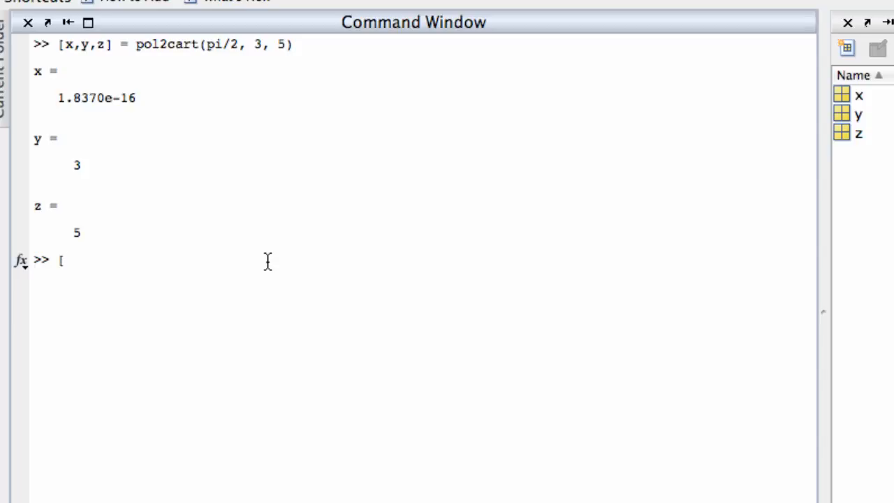
type("theta,")
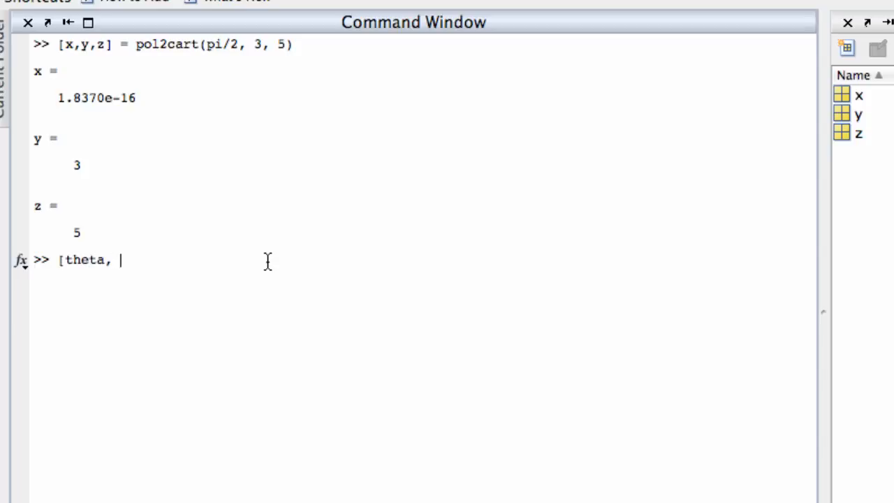
type("r, z]")
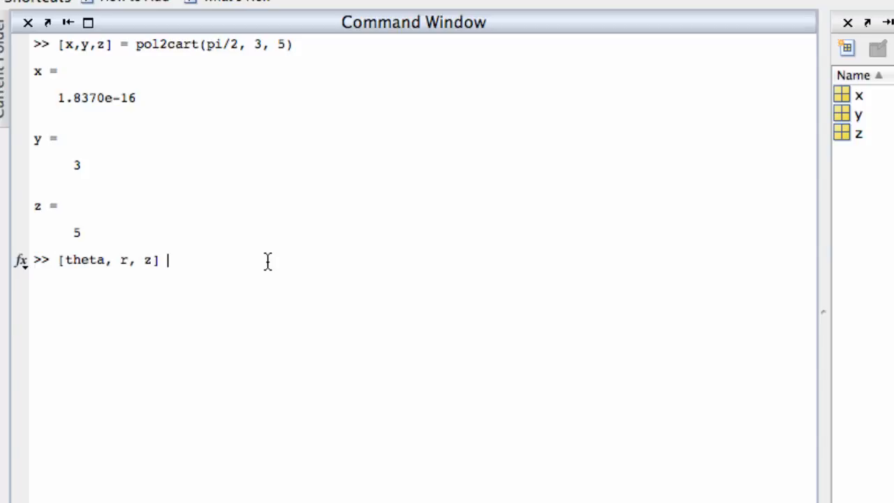
type("=")
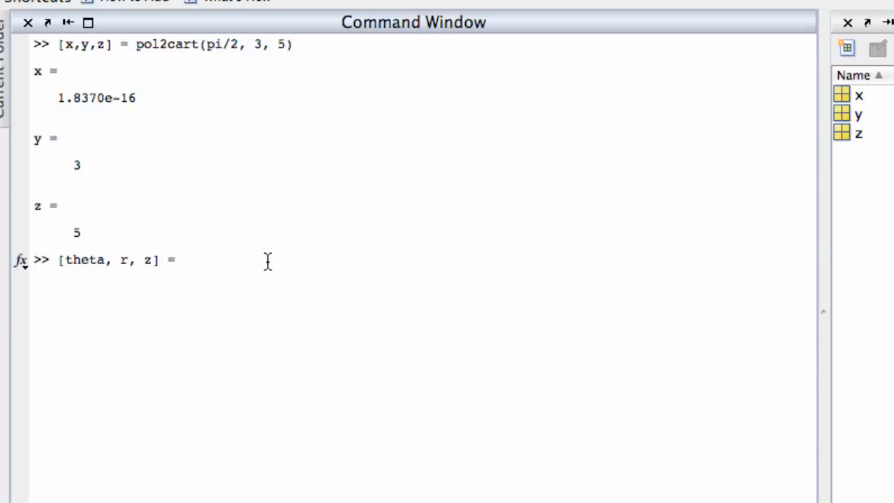
type("ca")
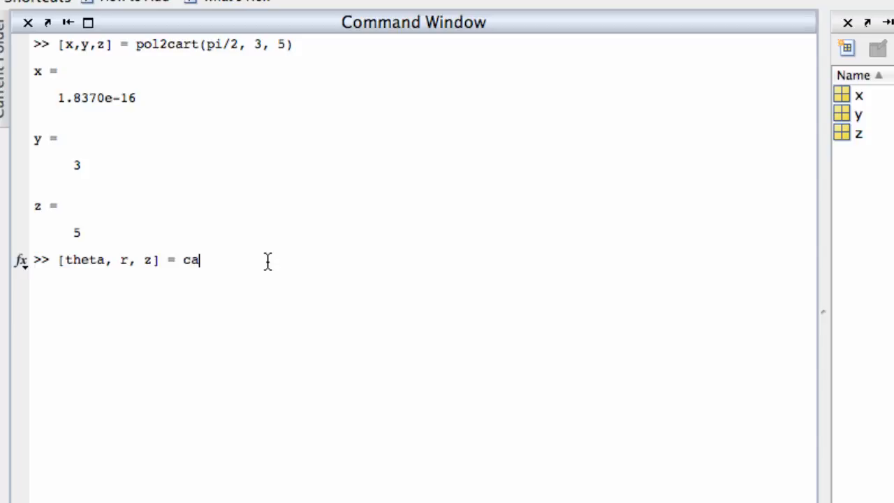
type("rt2pol")
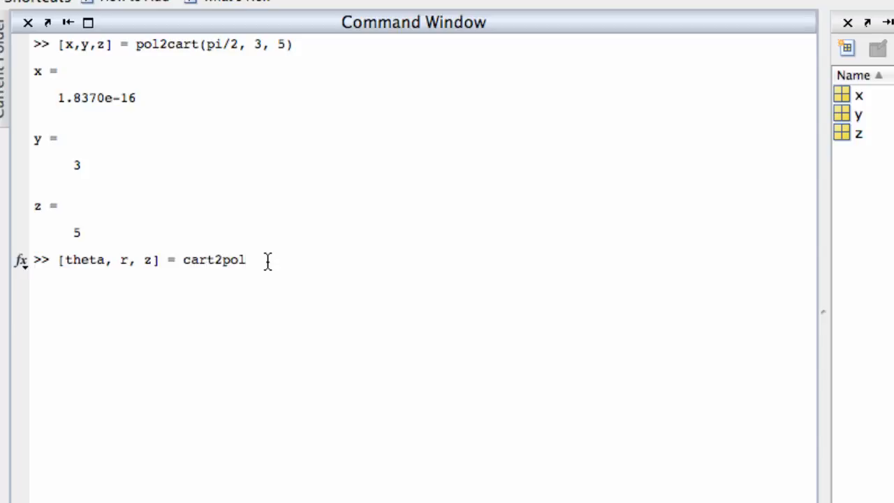
type("(")
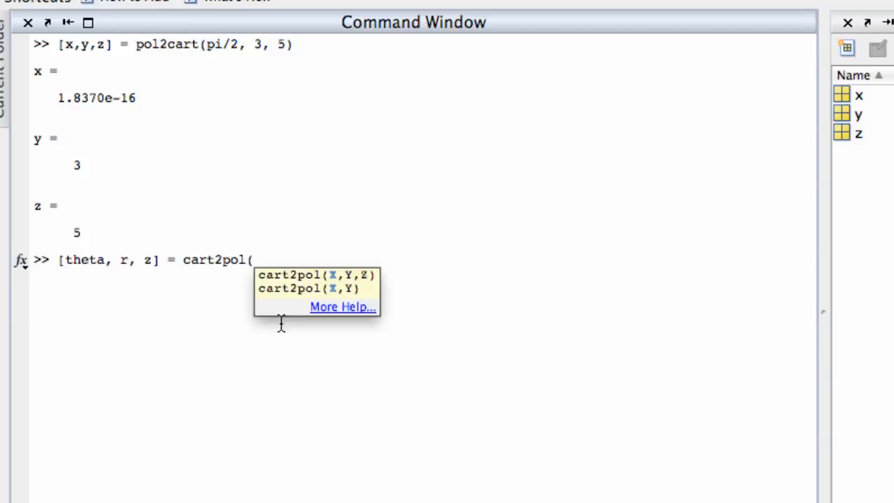
type("2, -1, 3")
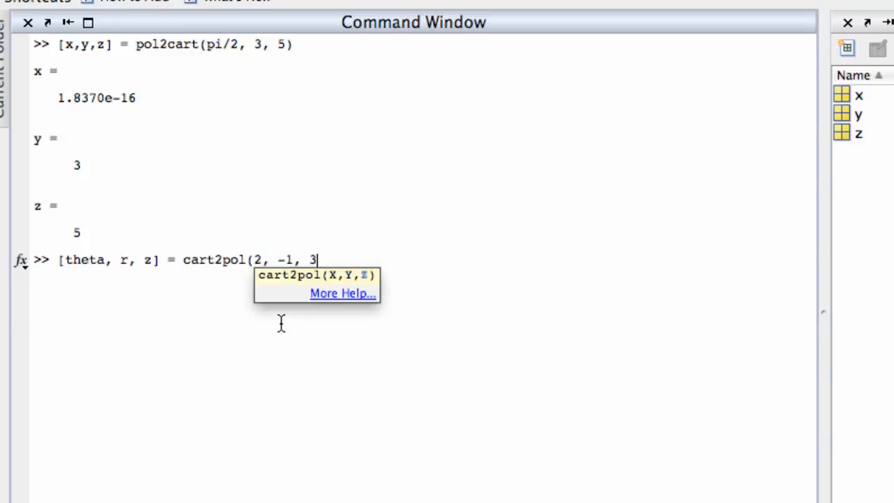
key("Return")
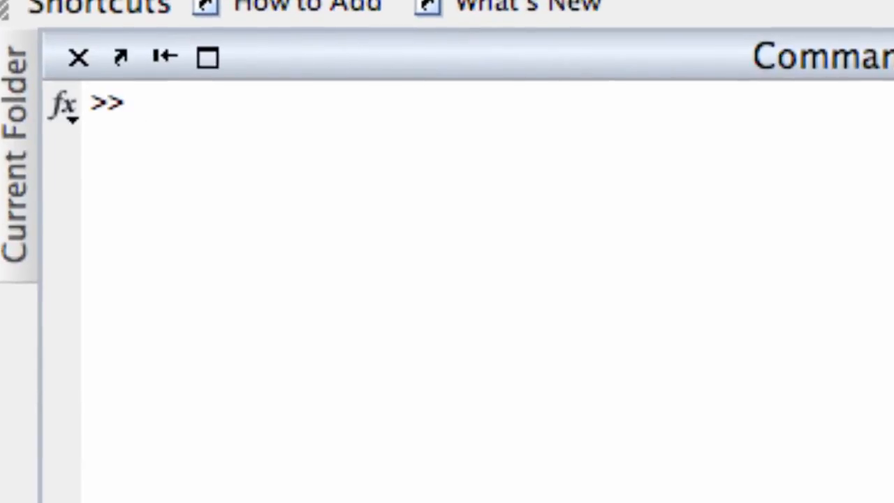
Define theta = linspace(0, pi) and r = linspace(-3, 3)
type("theta =")
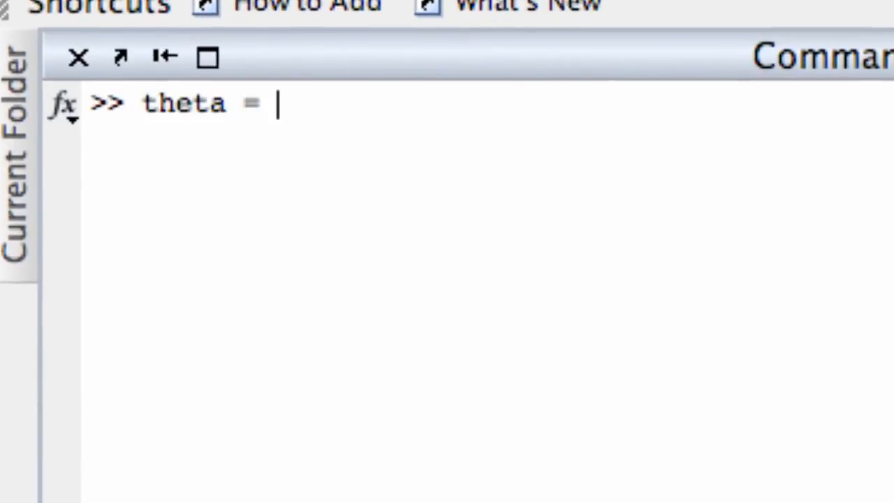
type("linspace(0,")
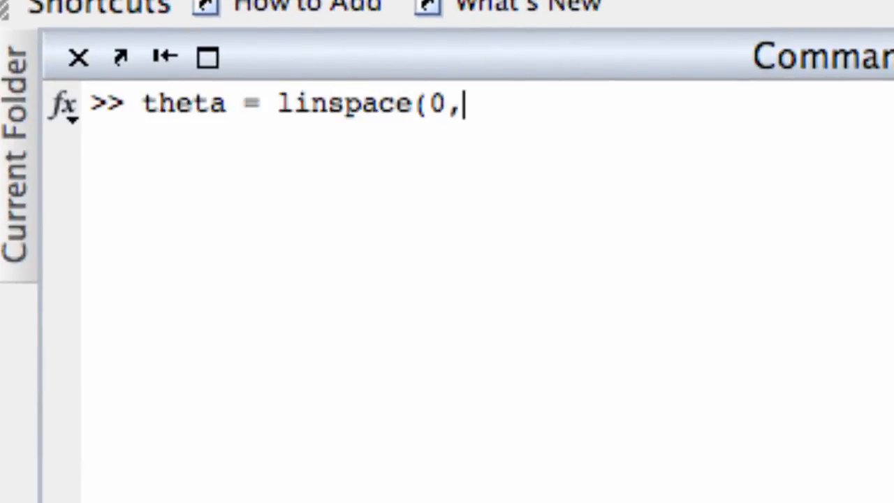
key("Return")
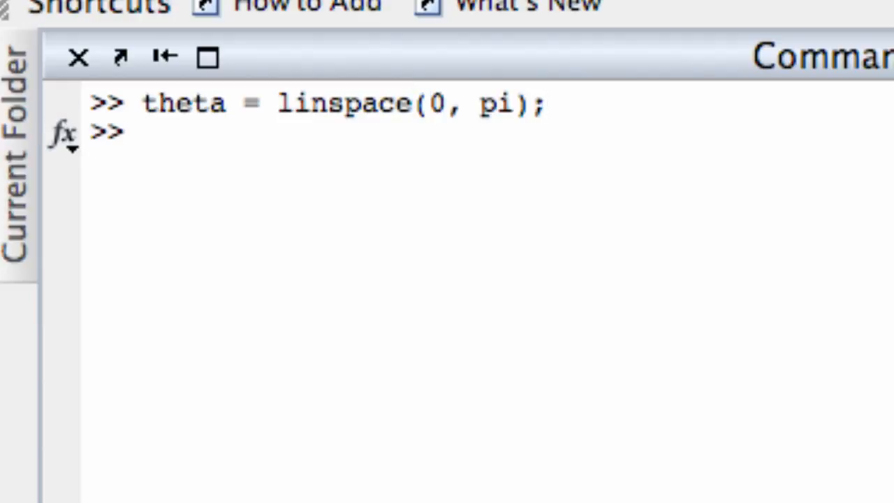
type("r = 1")
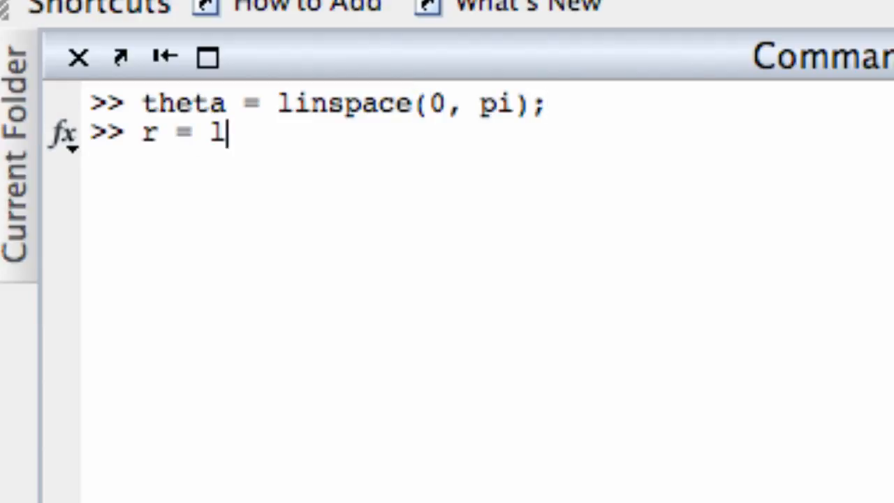
type("inspace(")
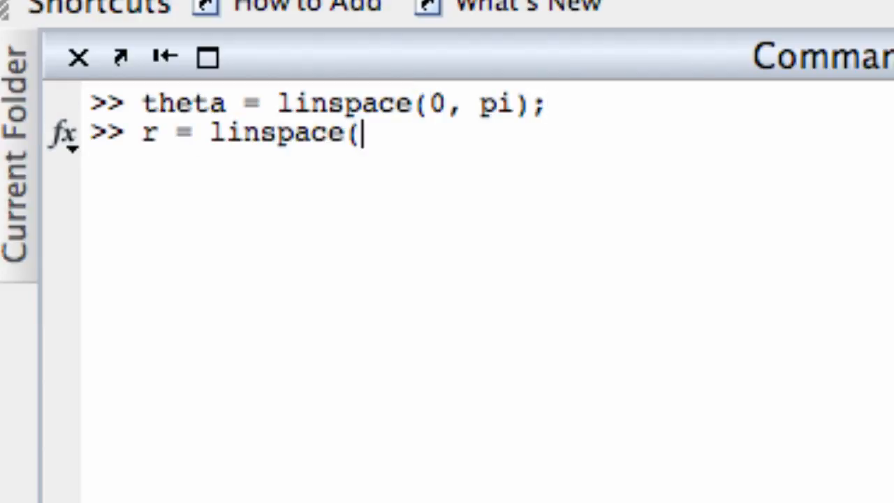
type("-")
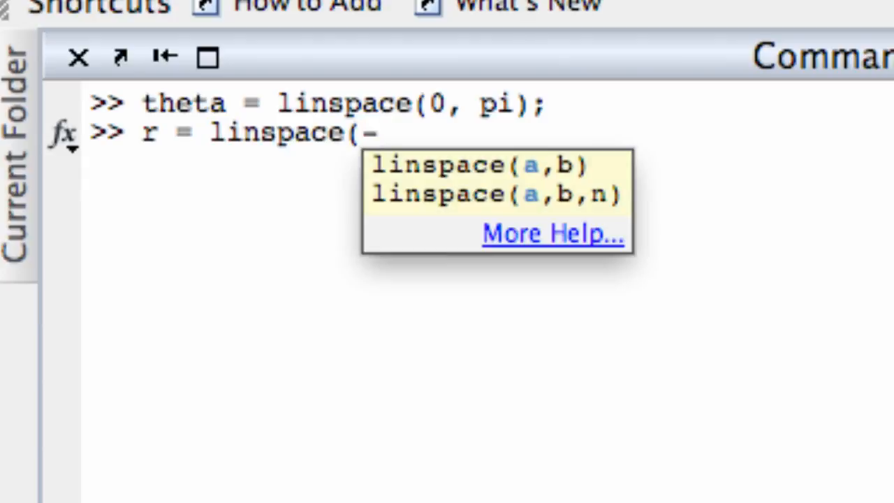
type("3,3)")
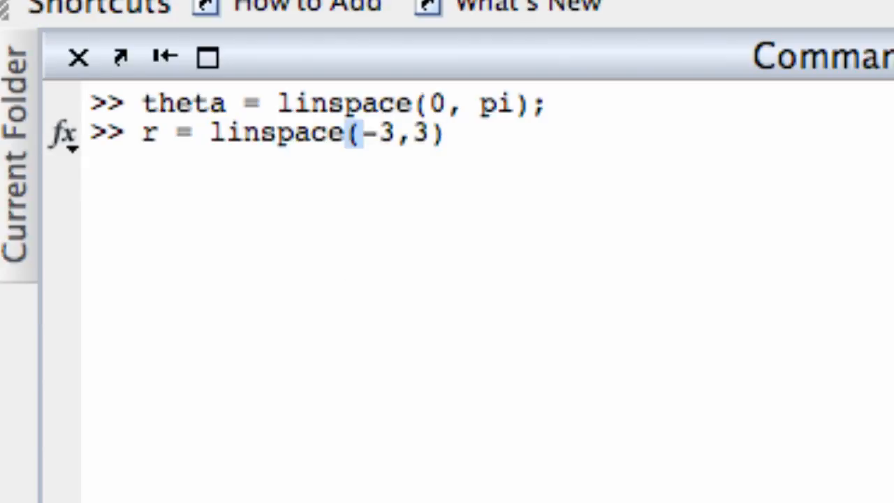
key("Return")
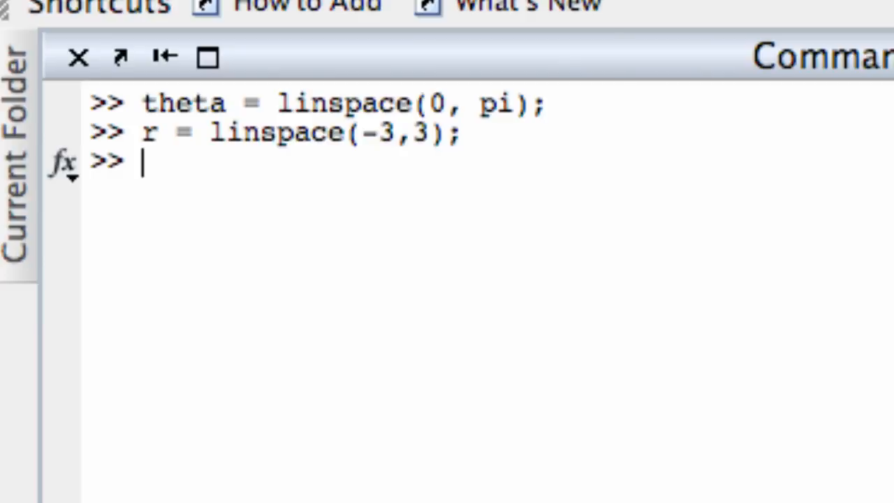
Grid theta and r with meshgrid and compute z = r*cos(theta)
type("[theta")
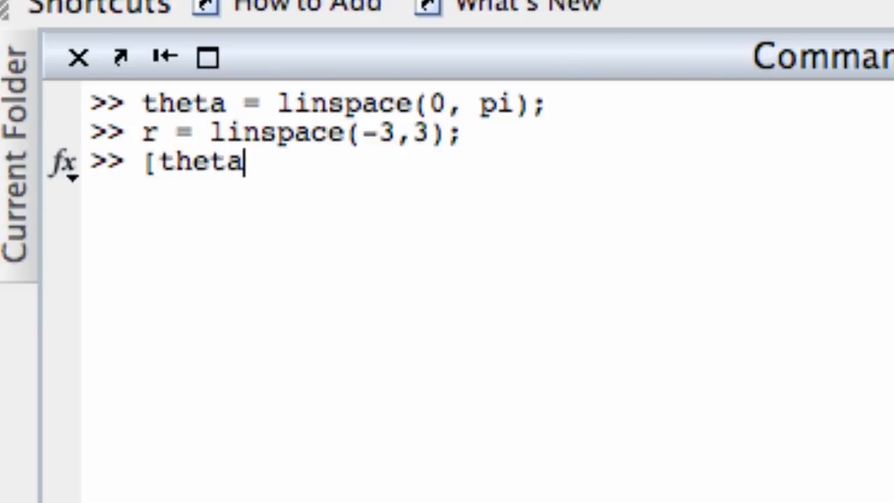
type(", r] =")
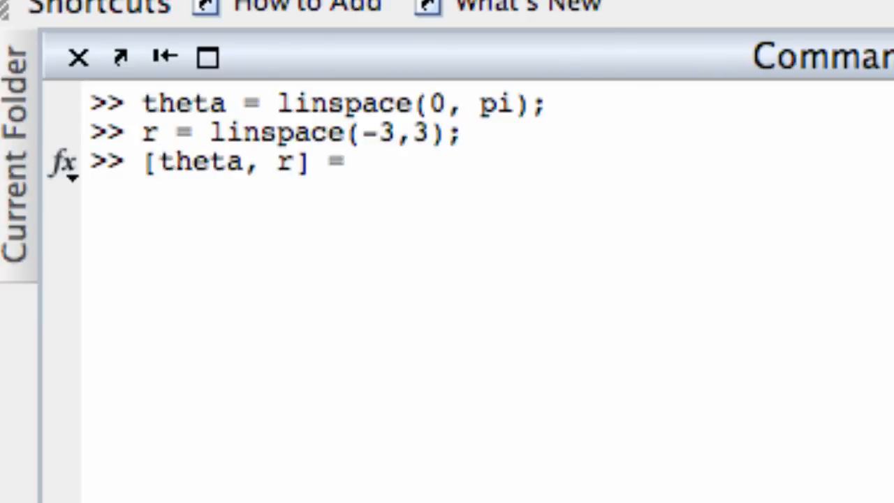
type("meshgrid(")
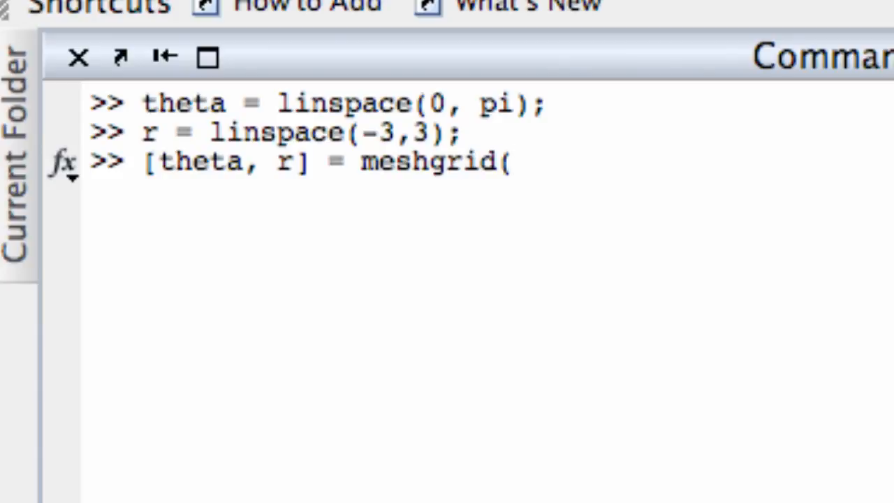
type("theta, r);")
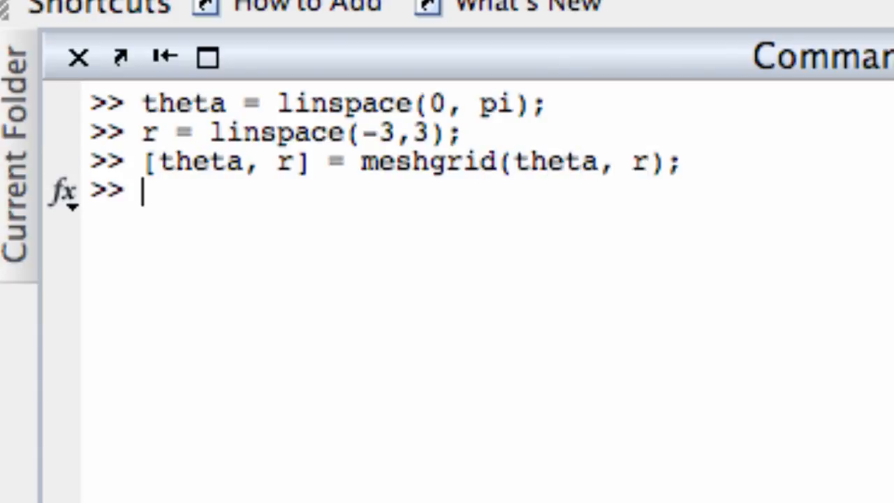
type("z =")
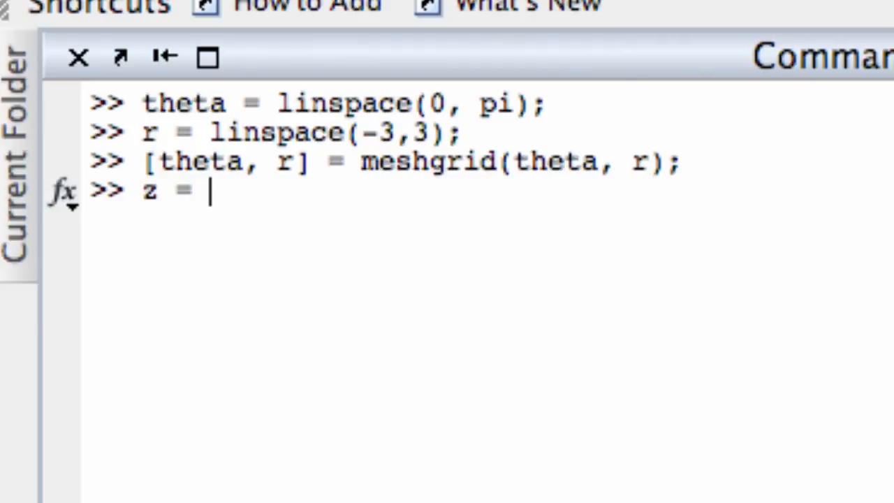
type("r*cso(te")
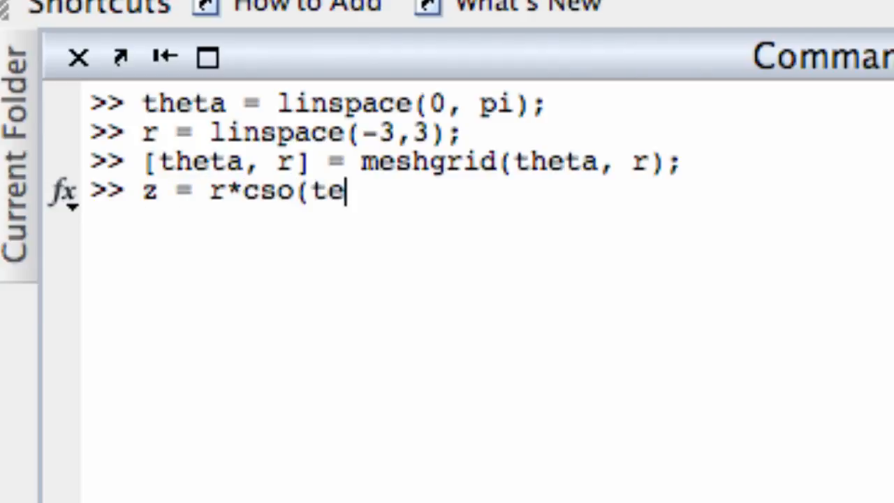
key("backspace")
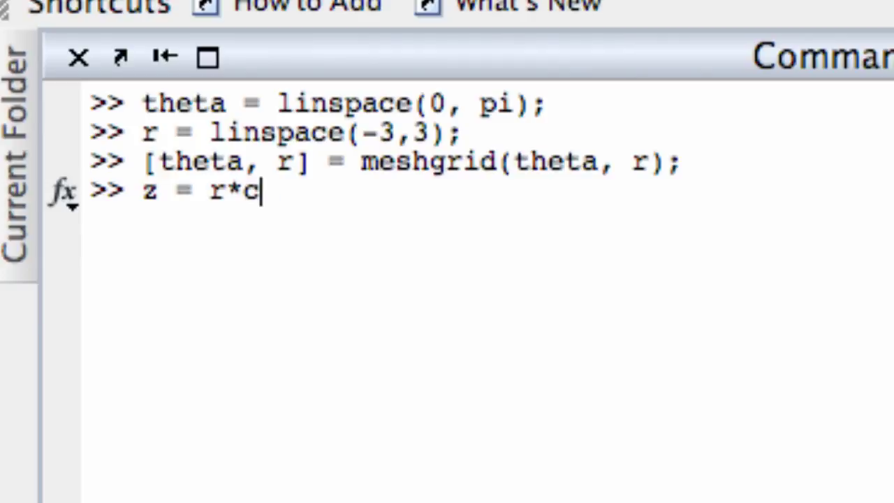
type("os(thet")
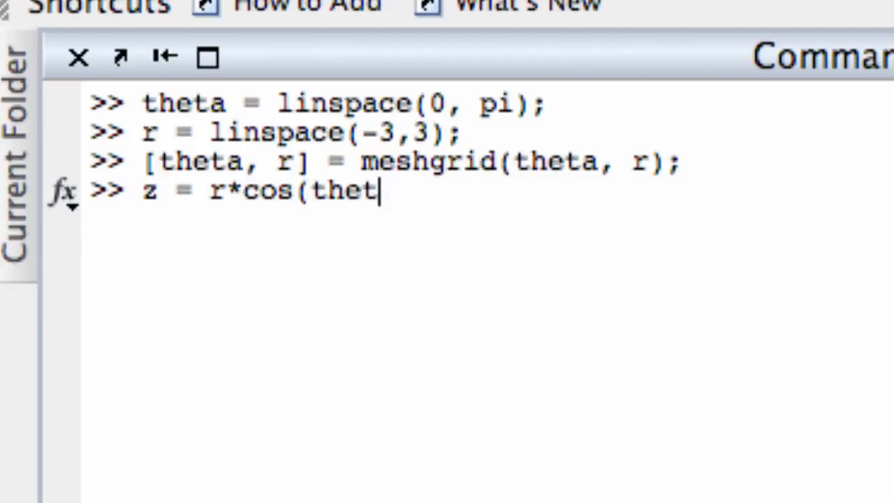
key("Return")
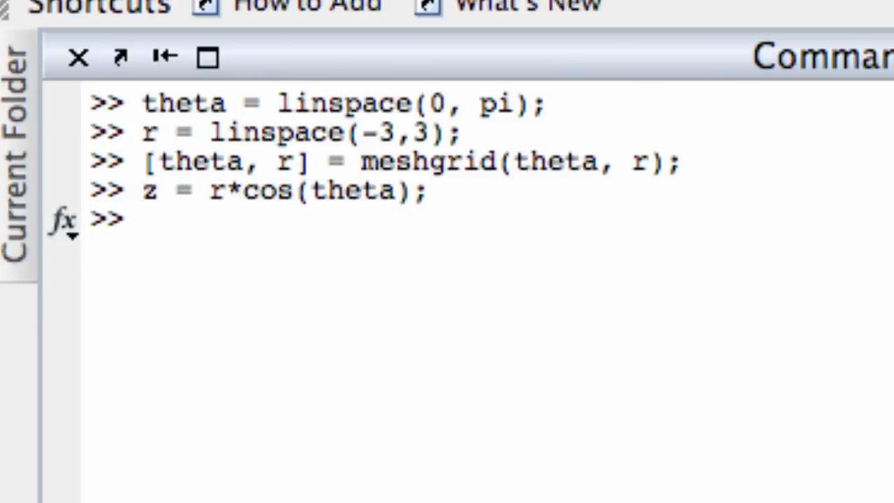
Convert the grid with pol2cart(theta, r, z) and plot mesh(x,y,z)
type("[")
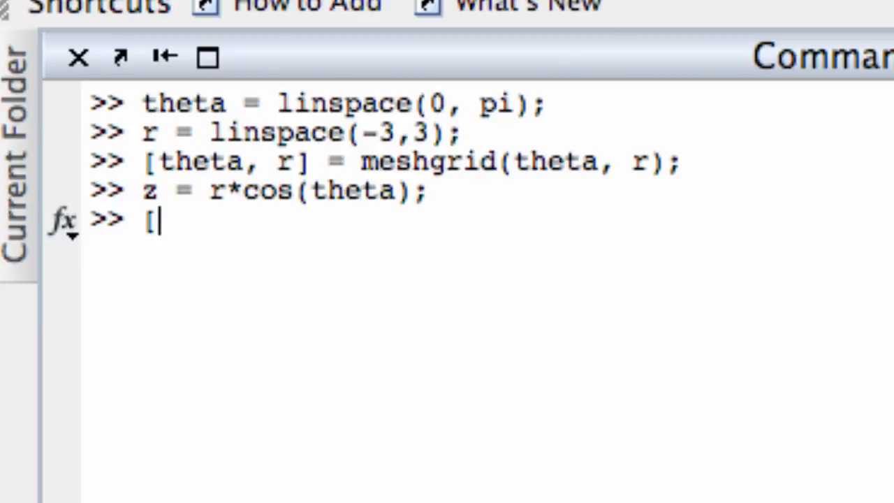
type("x,y,z] =")
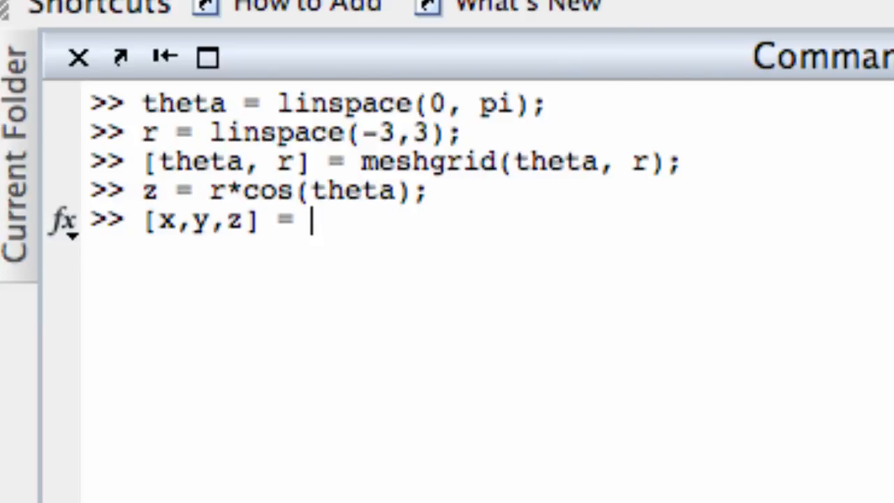
type("pol2cart")
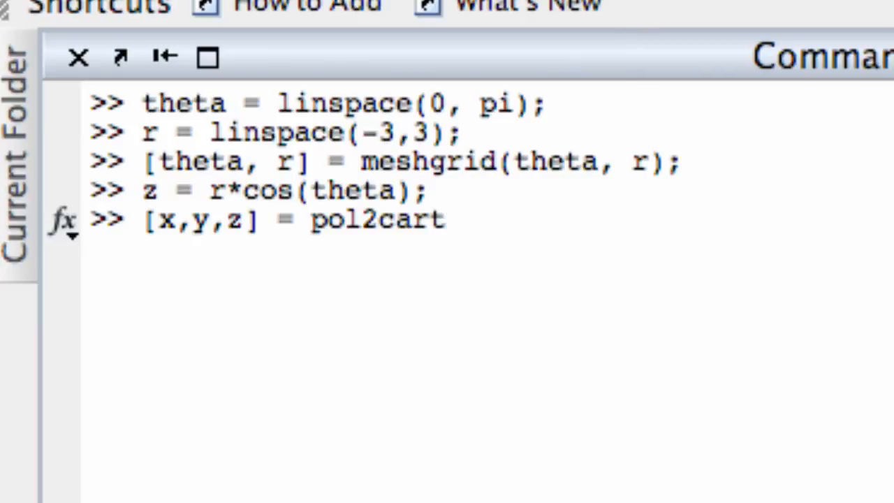
type("(theta, r, z);")
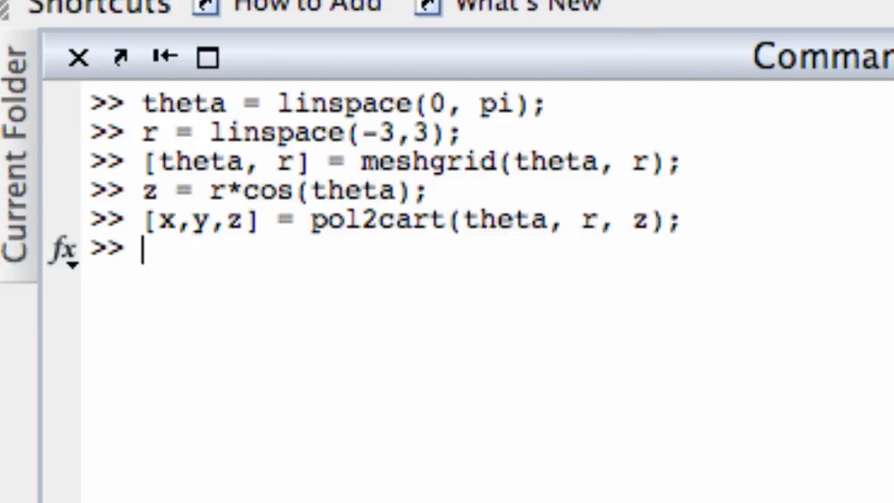
type("mesh")
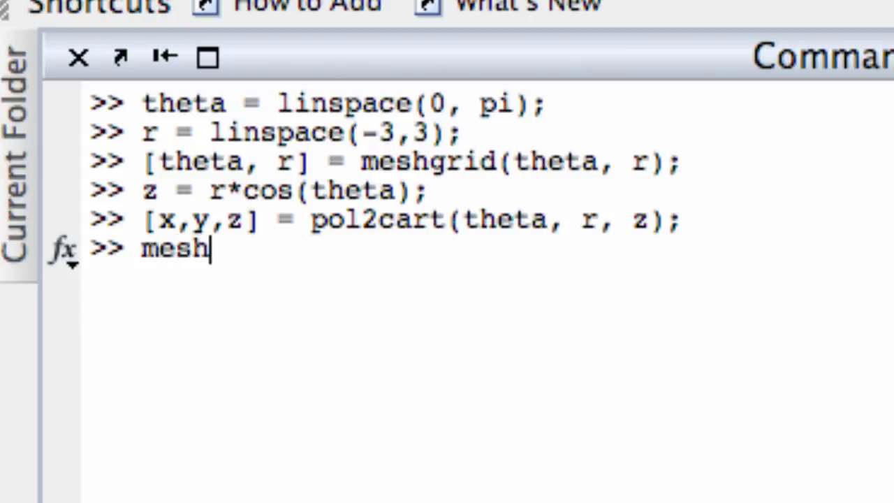
type("(")
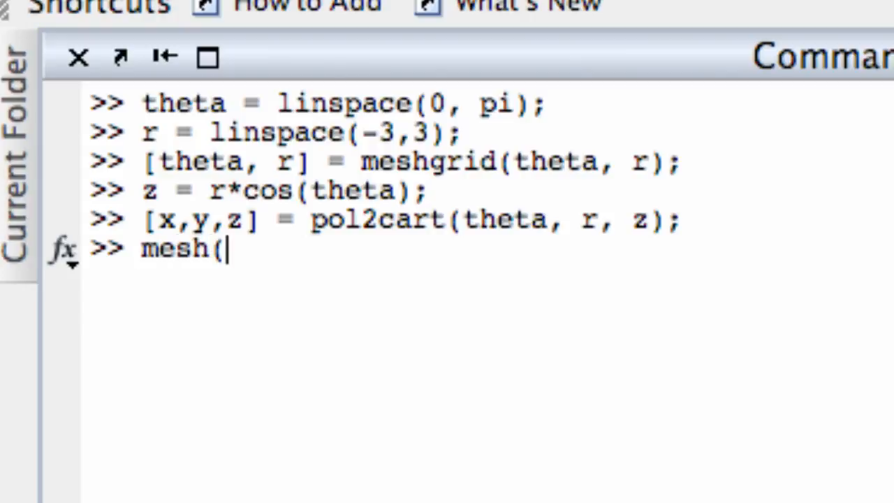
type("x,y,z)")
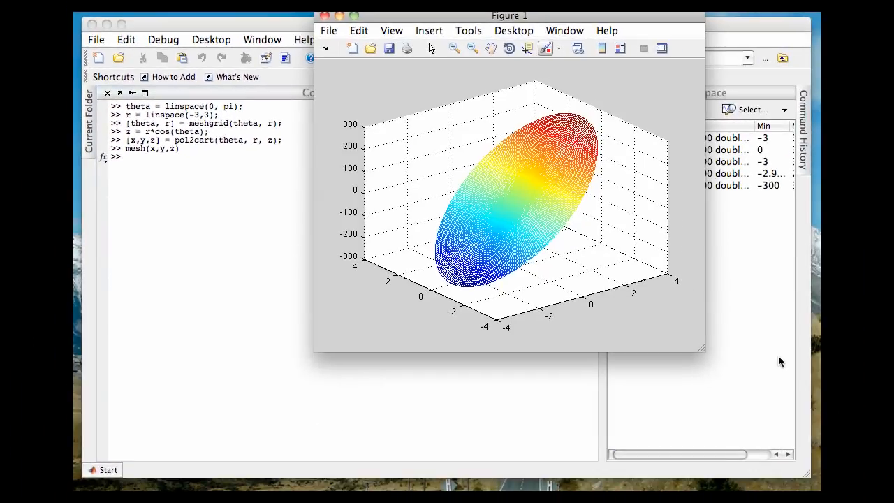
mouse_move(460, 210)
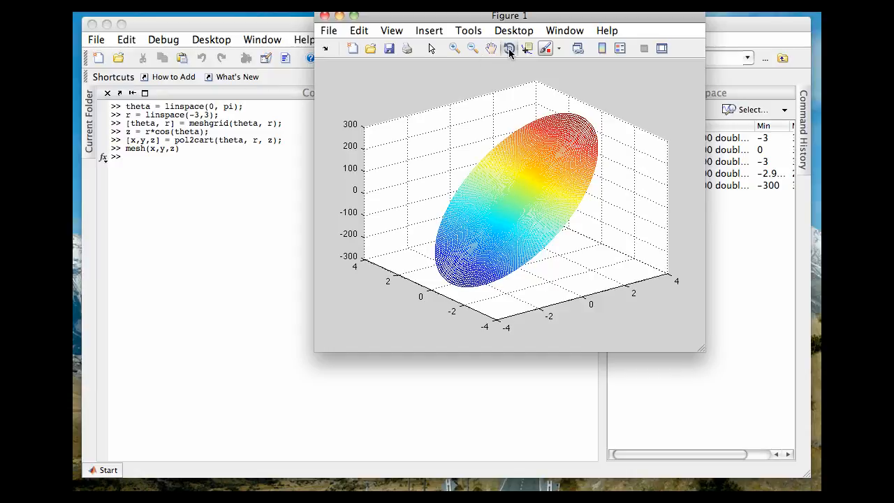
Rotate the tilted disk plot to a new viewing angle and return to the Command Window
left_click_drag(524, 195, 459, 214)
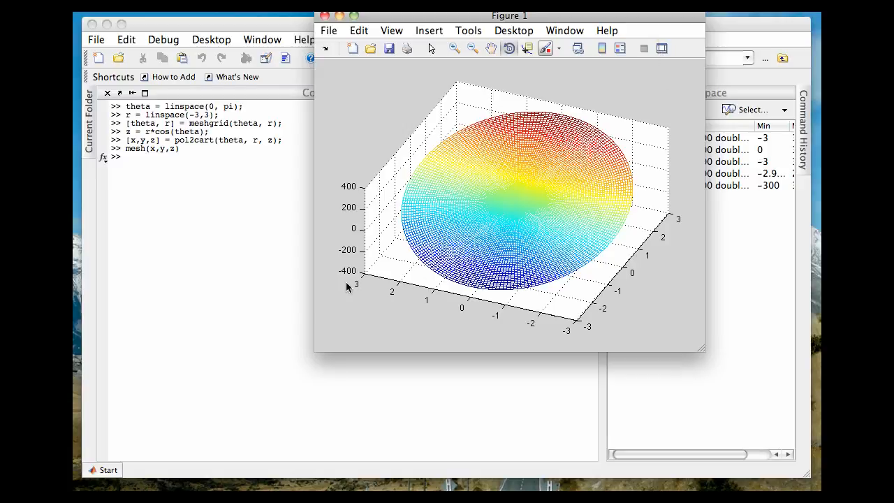
left_click(324, 16)
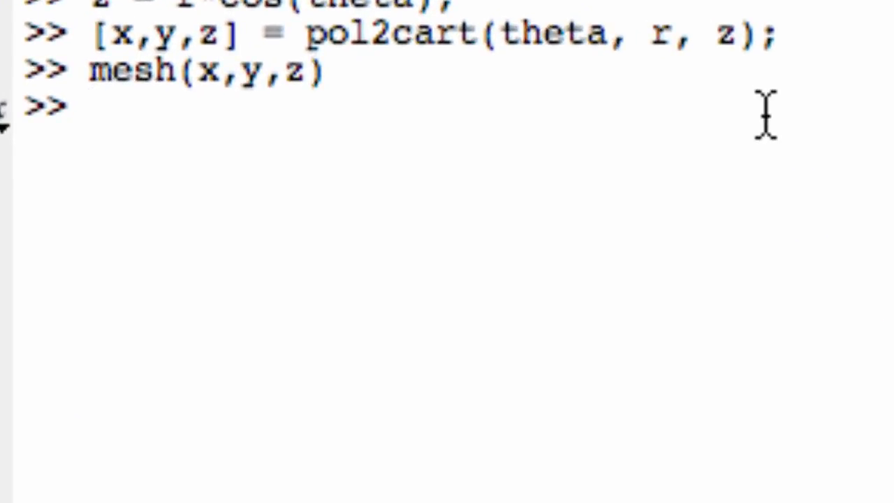
Define theta = linspace(0, 2*pi), r = linspace(0, 4) and grid them with meshgrid
type("theta")
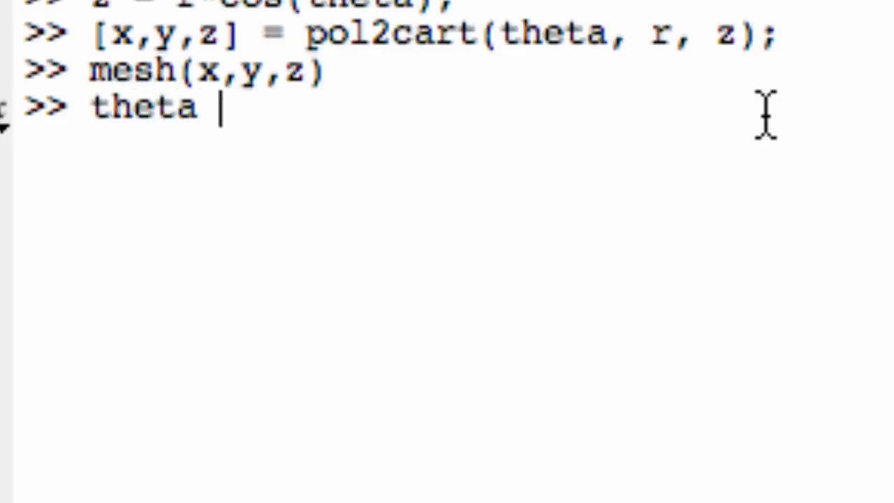
type("= linspace(")
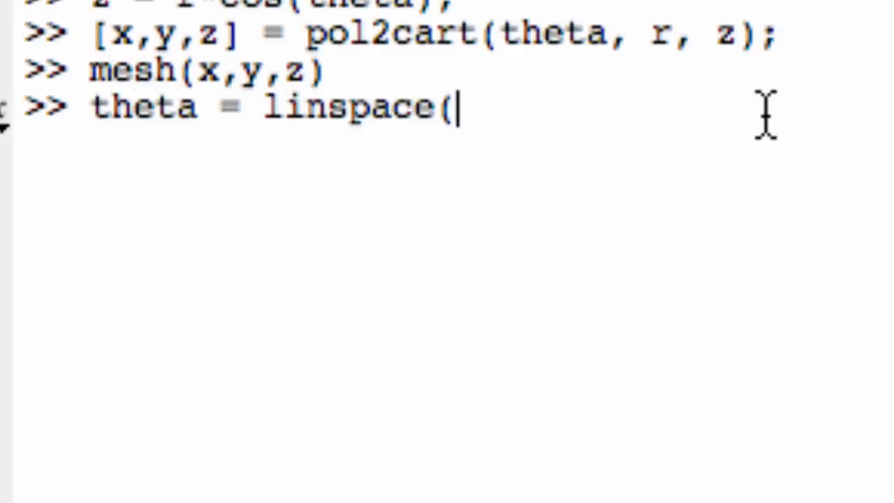
type("0, 2*pi);")
type("r =")
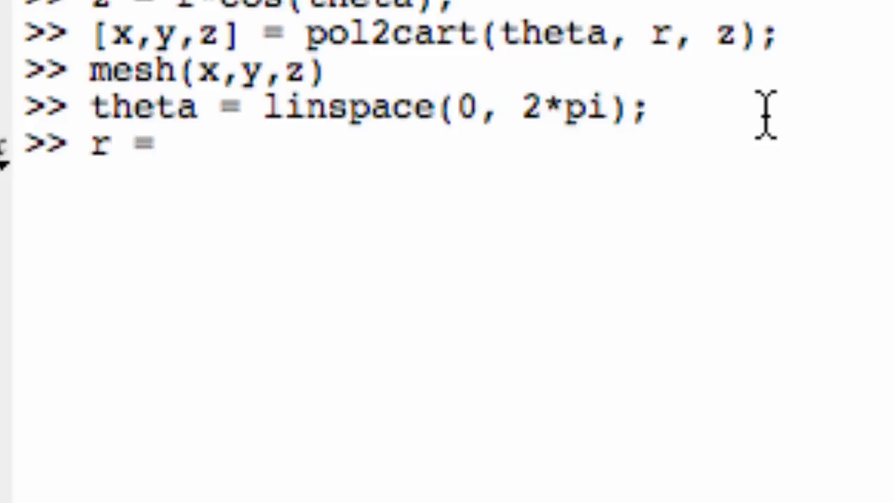
type("linspace(")
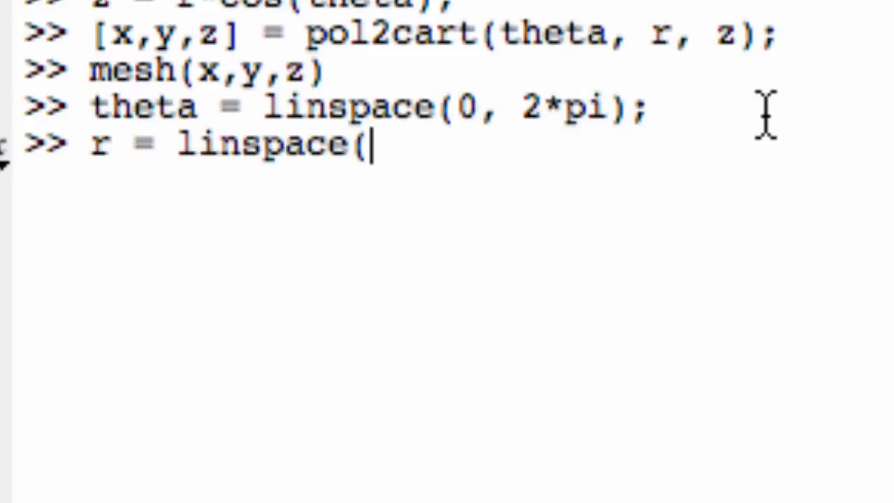
type("0, 4);")
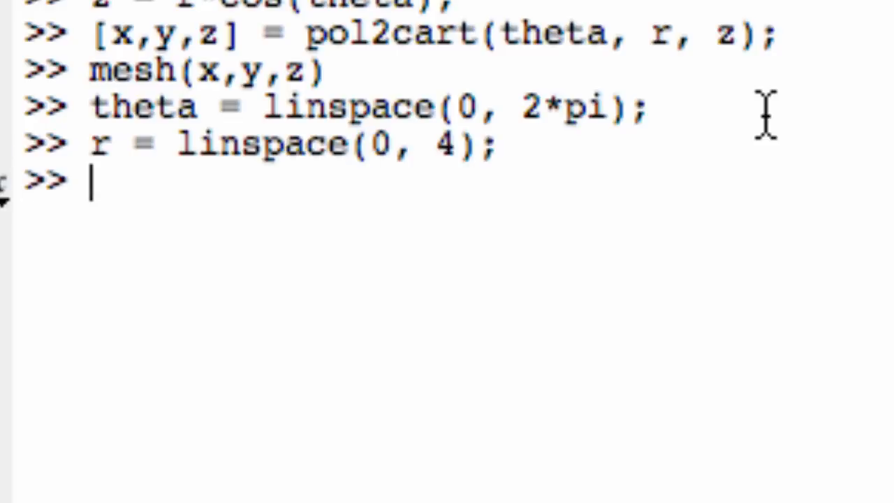
type("[theta, r] =")
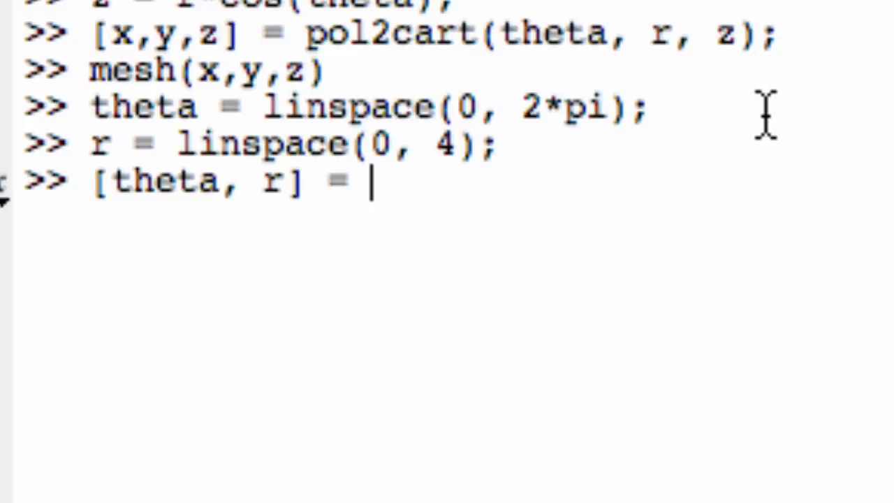
type("meshgrid(theta, r);")
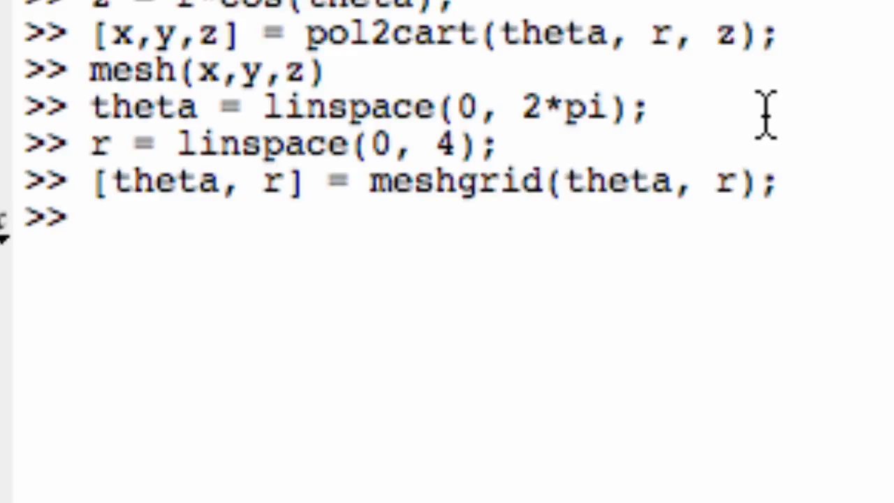
Set z = r and convert the grid to x, y, z with pol2cart
type("z = r;")
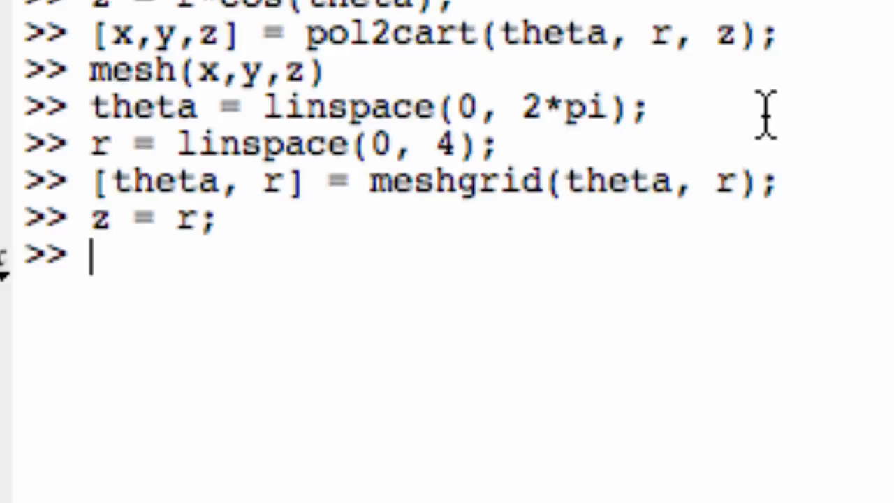
type("[x,y,z] =")
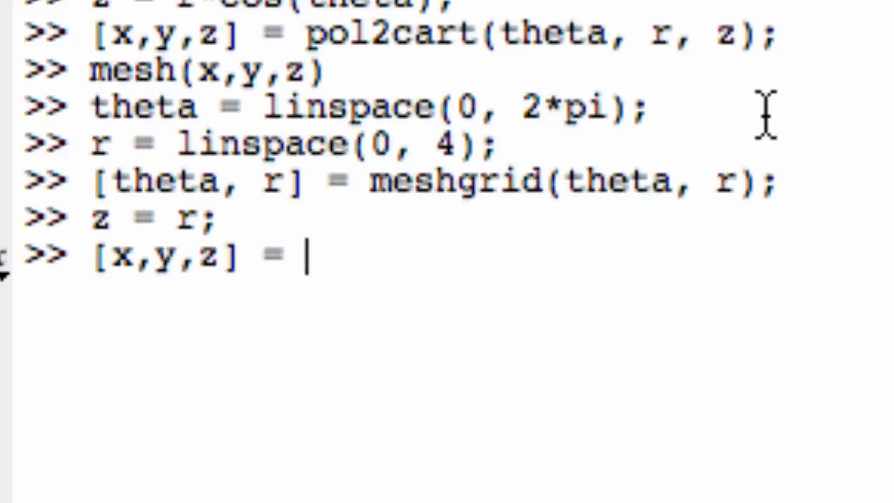
type("pol2c")
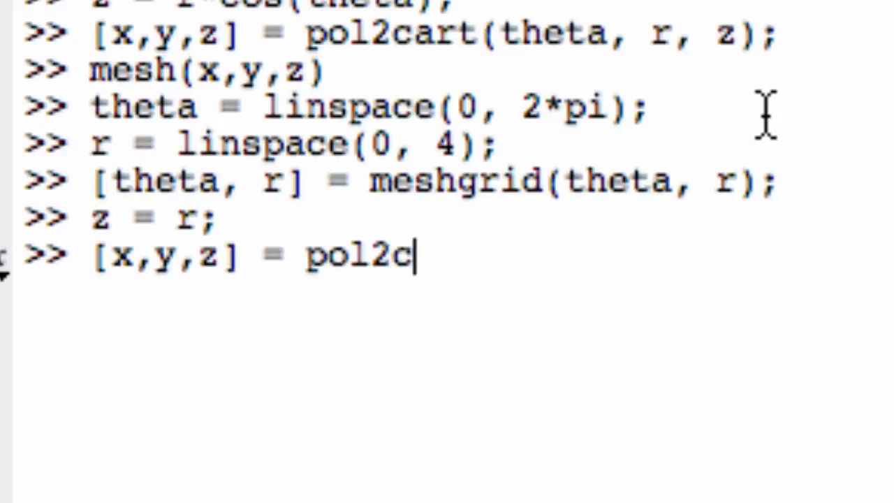
type("art(th")
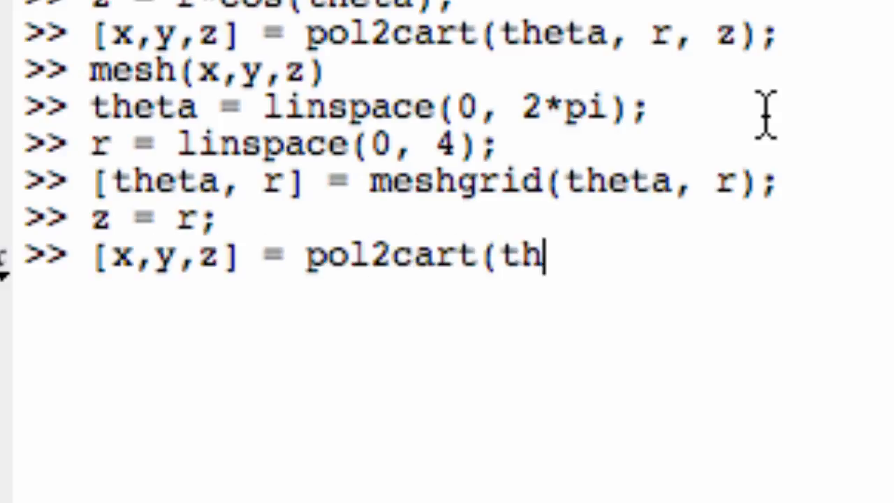
key("Return")
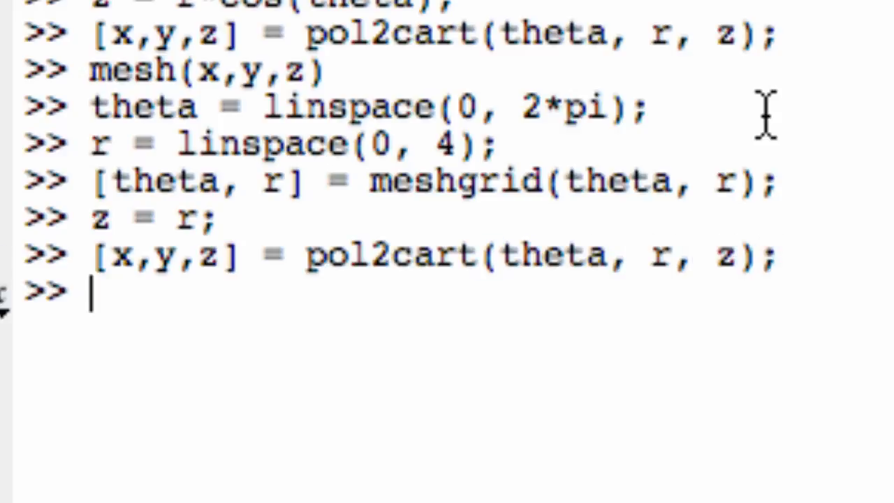
Plot surf(x,y,z) to show the cone and rotate it to another viewing angle
type("surf(x,")
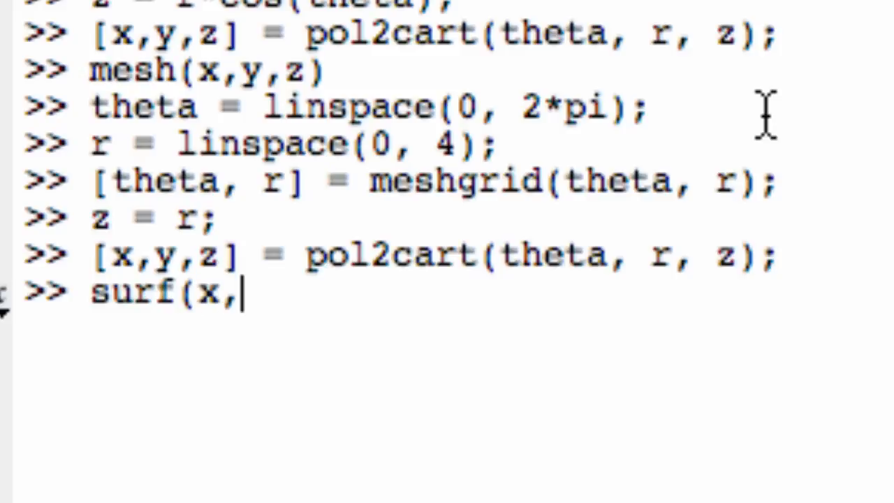
key("Return")
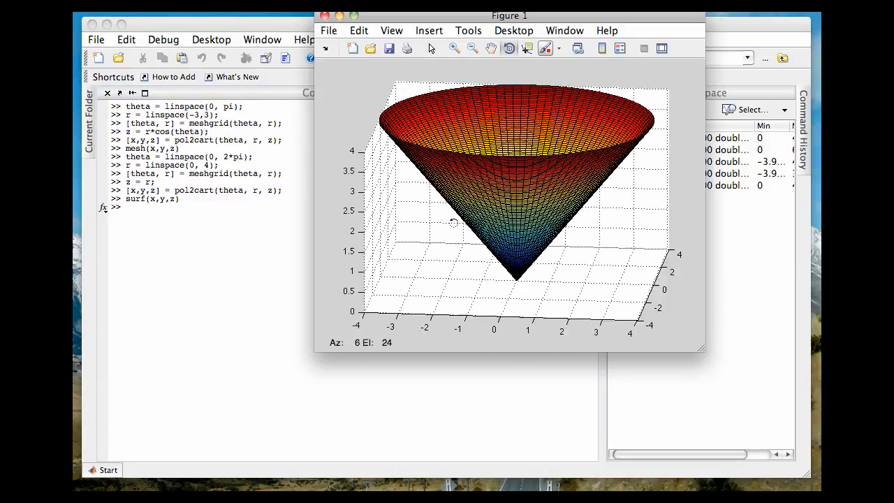
left_click_drag(454, 222, 349, 252)
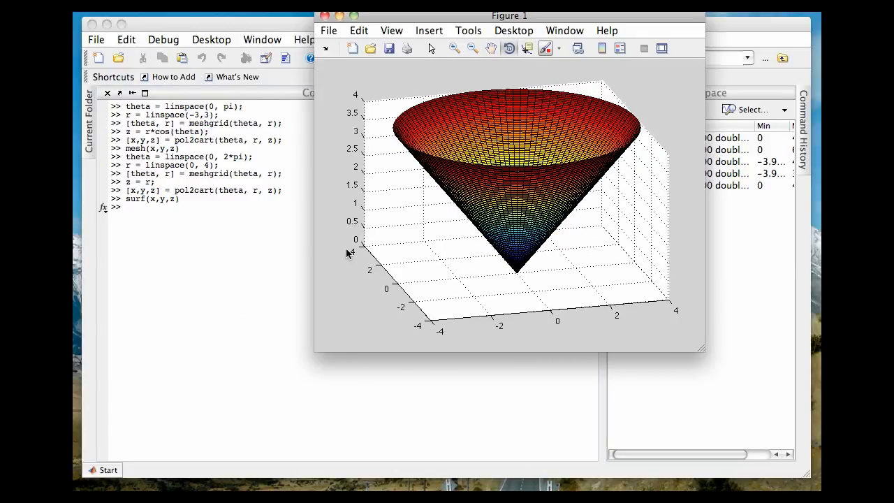